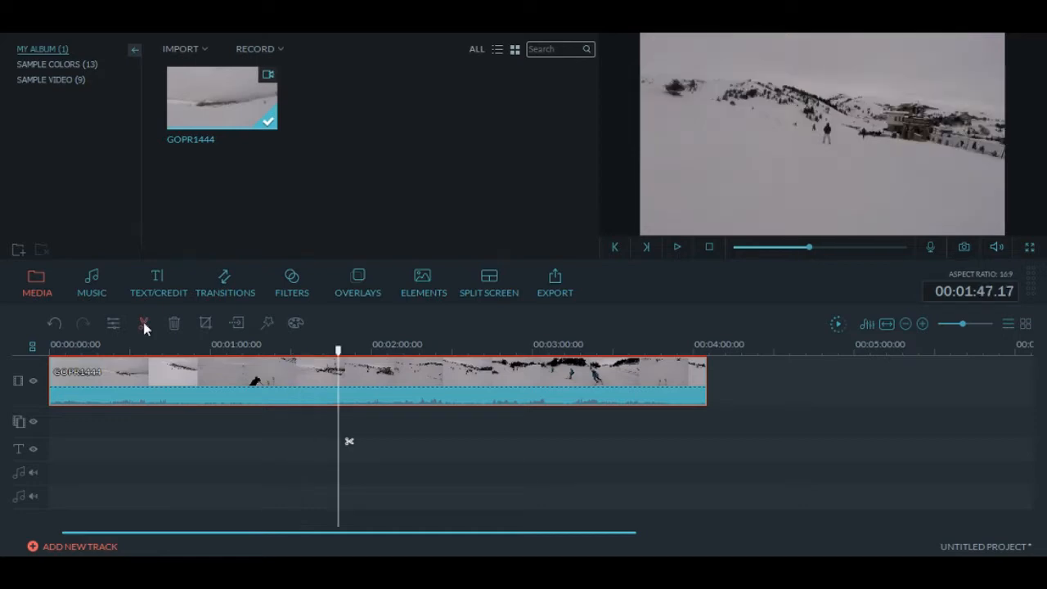
Delete the later part of the split ski clip and preview the shortened result
right_click(192, 381)
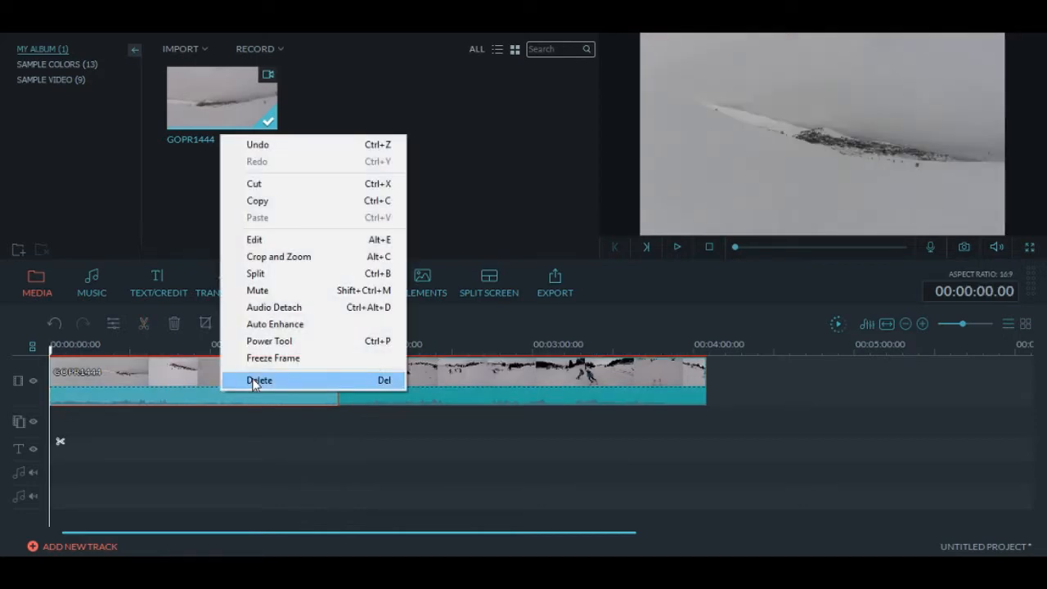
click(676, 246)
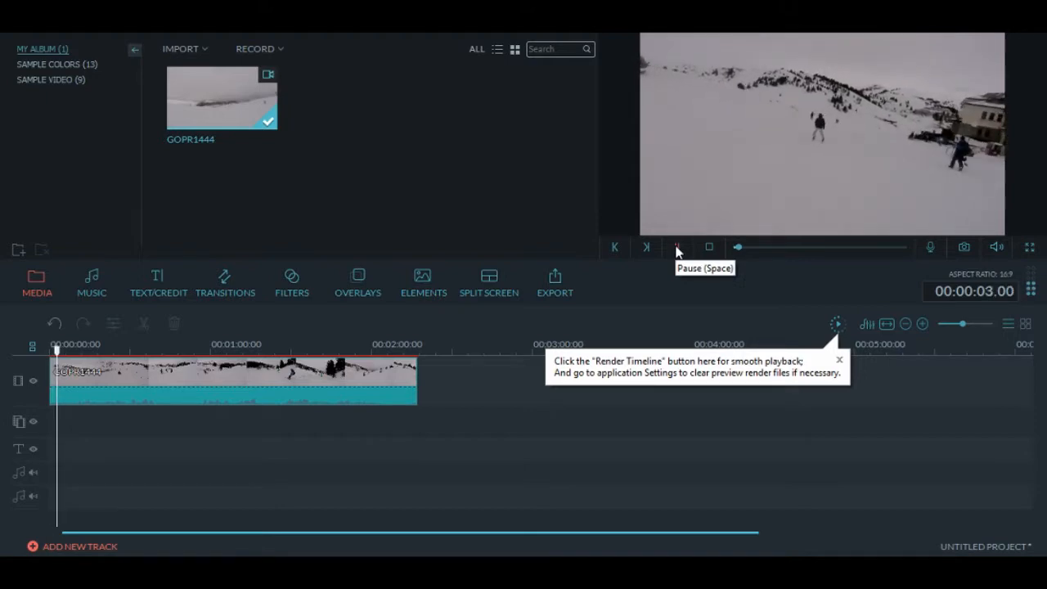
click(677, 247)
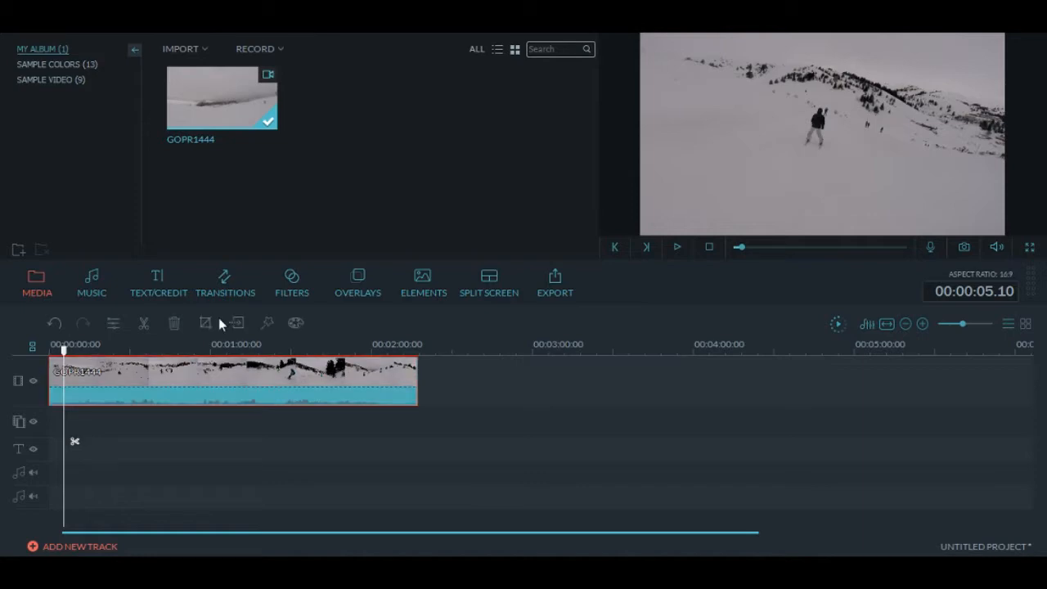
right_click(204, 384)
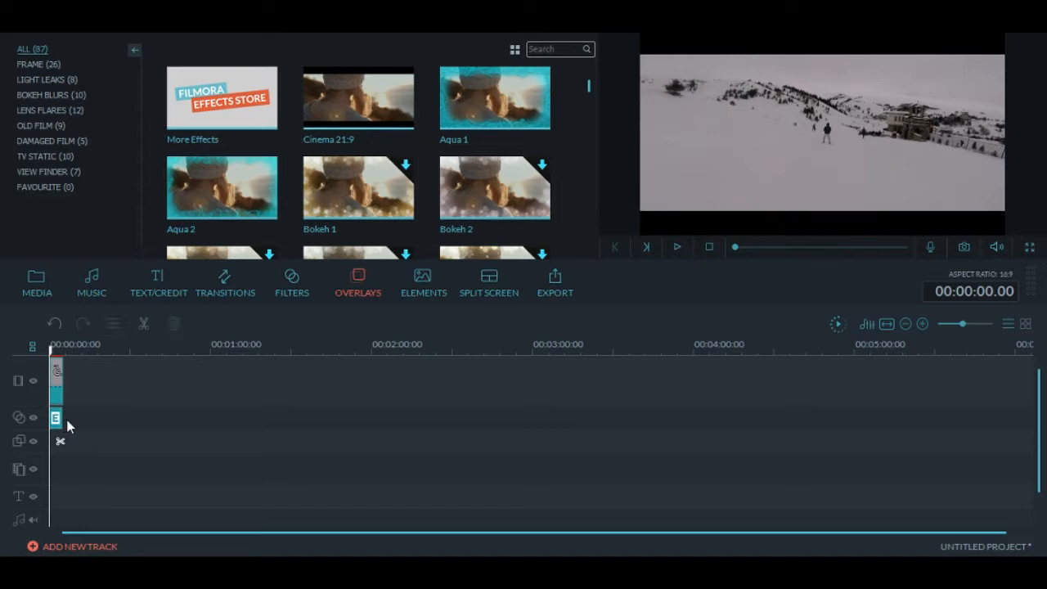
Preview the Cinema 21:9 bars and Chromatic Aberration filter, then open the clip's video settings
click(676, 247)
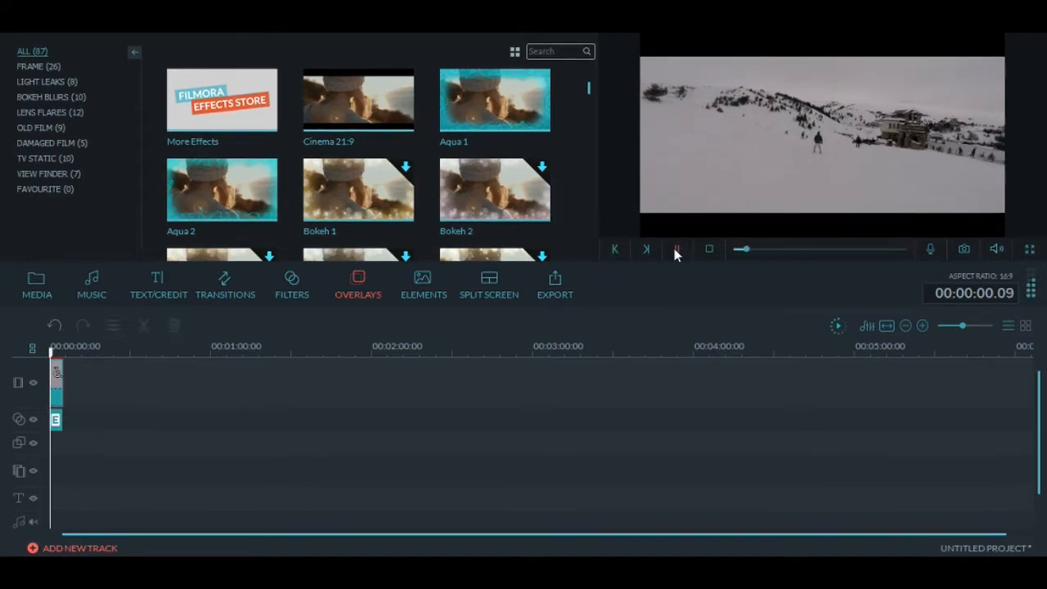
click(676, 248)
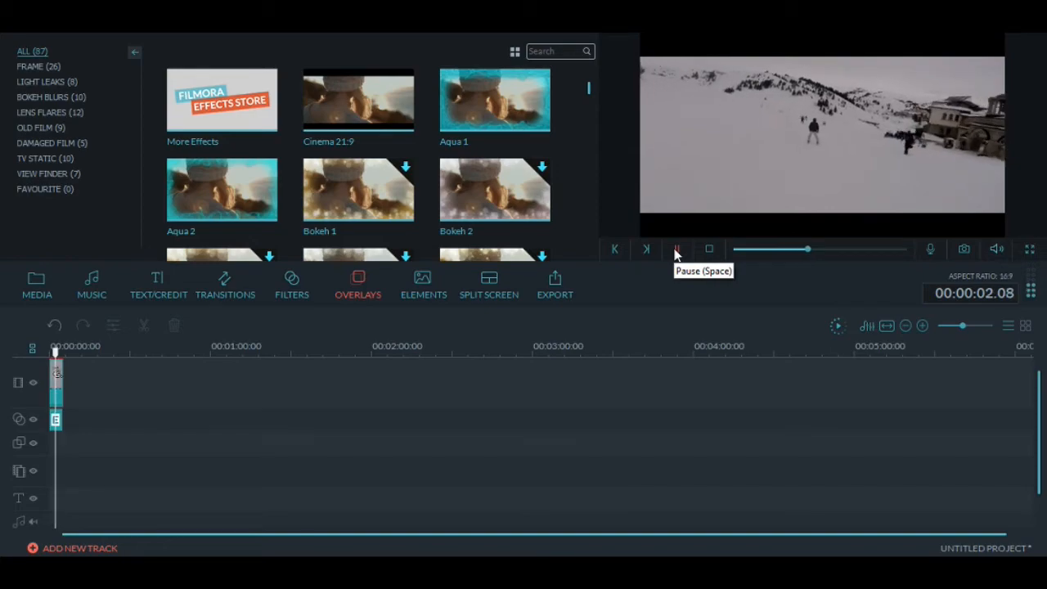
click(292, 285)
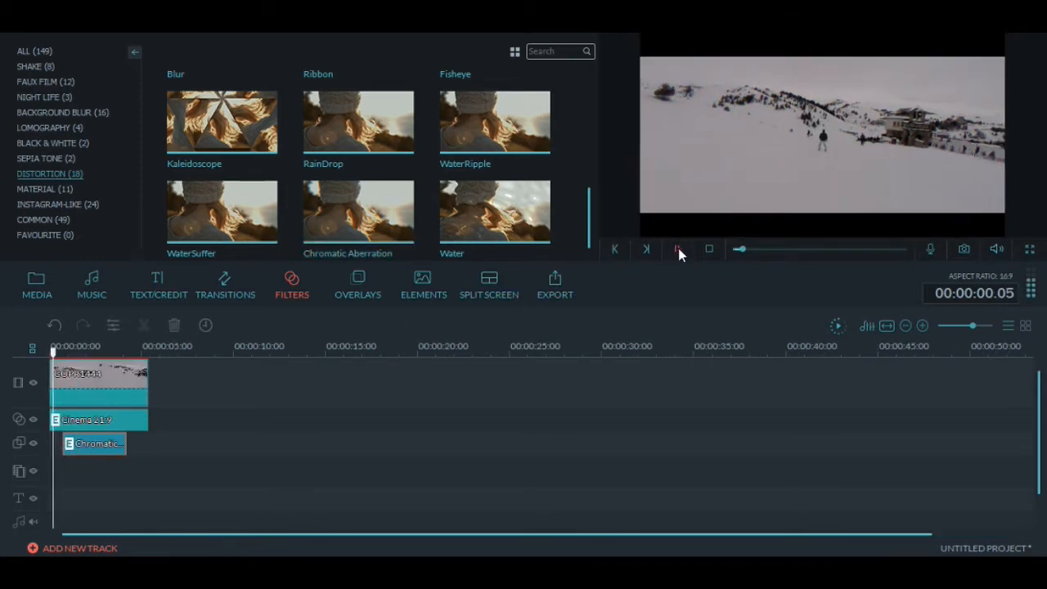
click(678, 249)
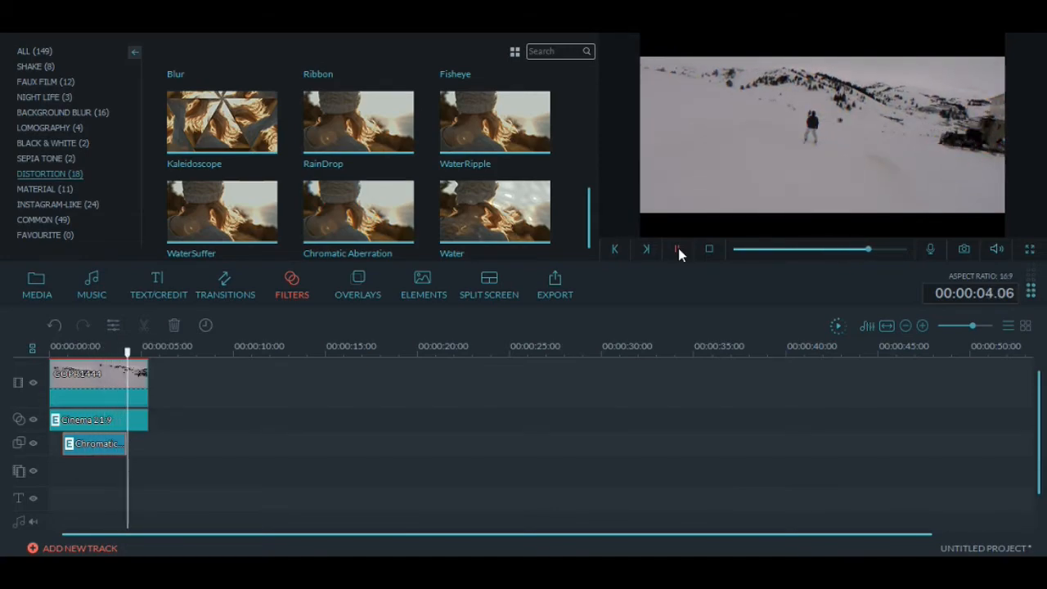
double_click(98, 380)
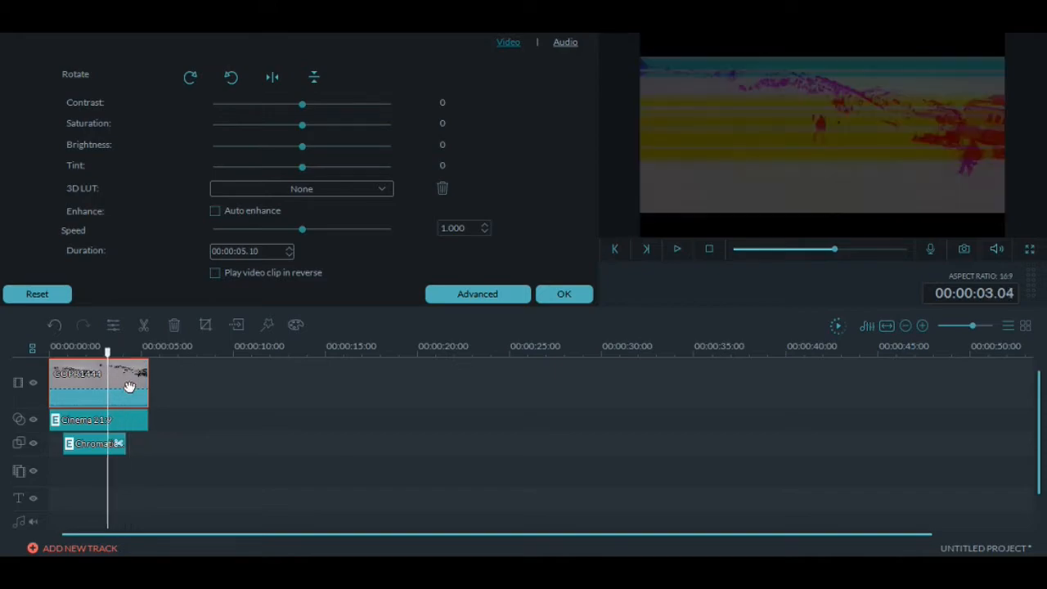
mouse_move(393, 326)
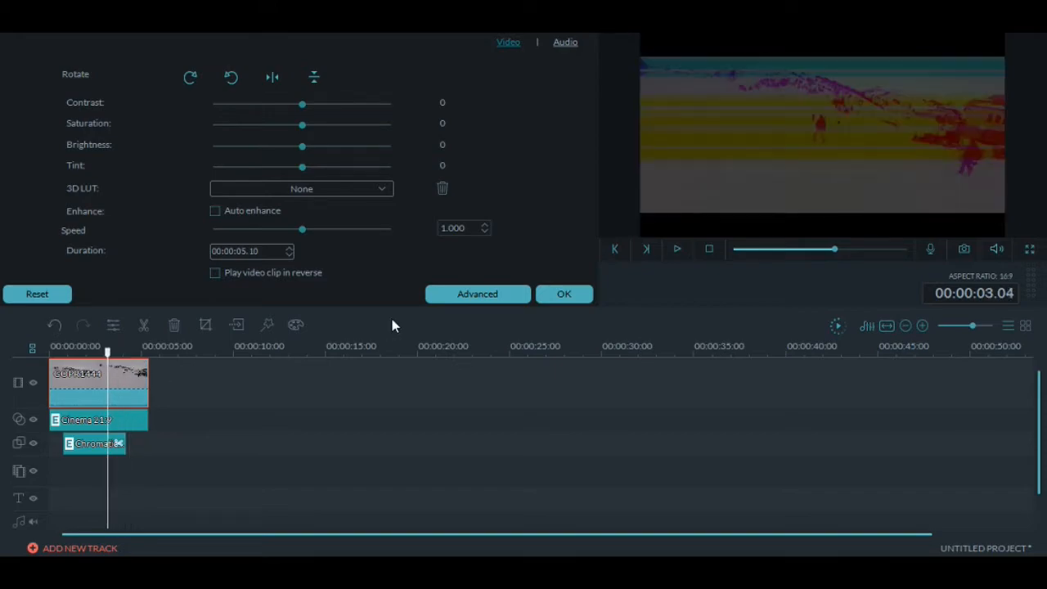
Apply the Harry Potter preset from the Advanced Color Tuning preset list
click(477, 294)
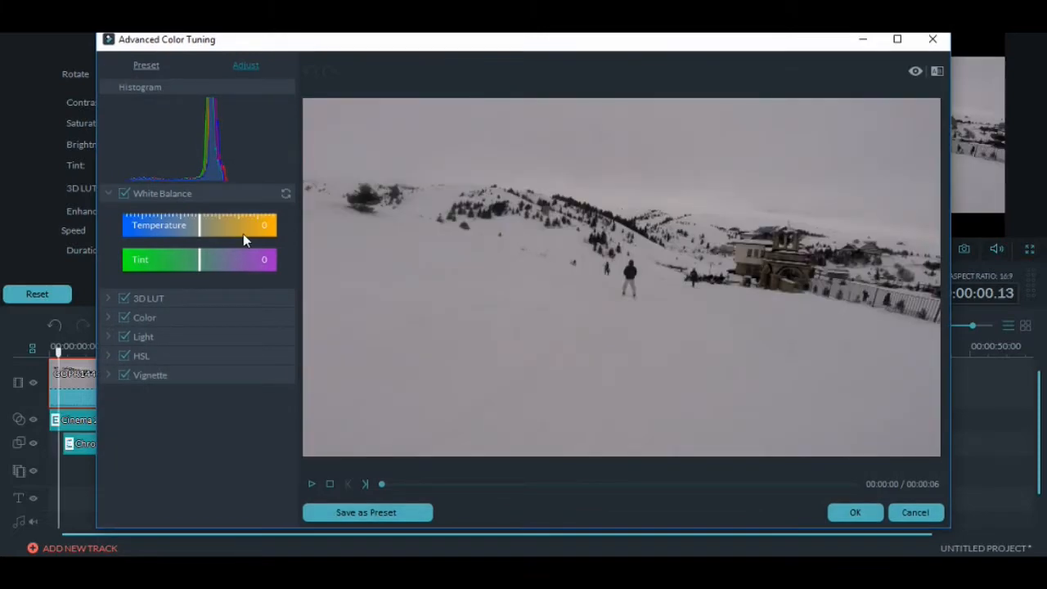
mouse_move(202, 232)
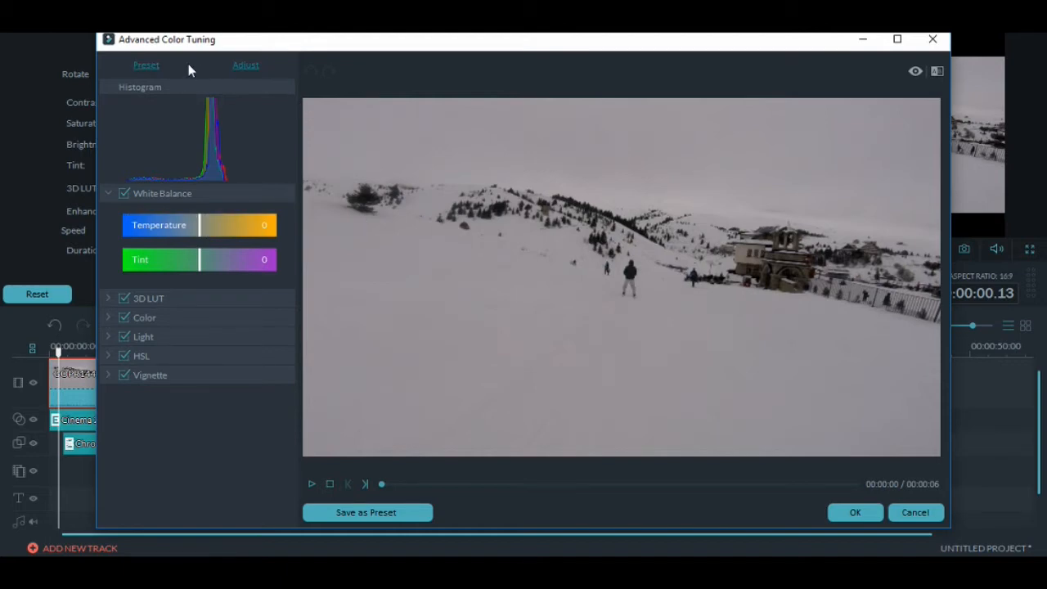
click(145, 66)
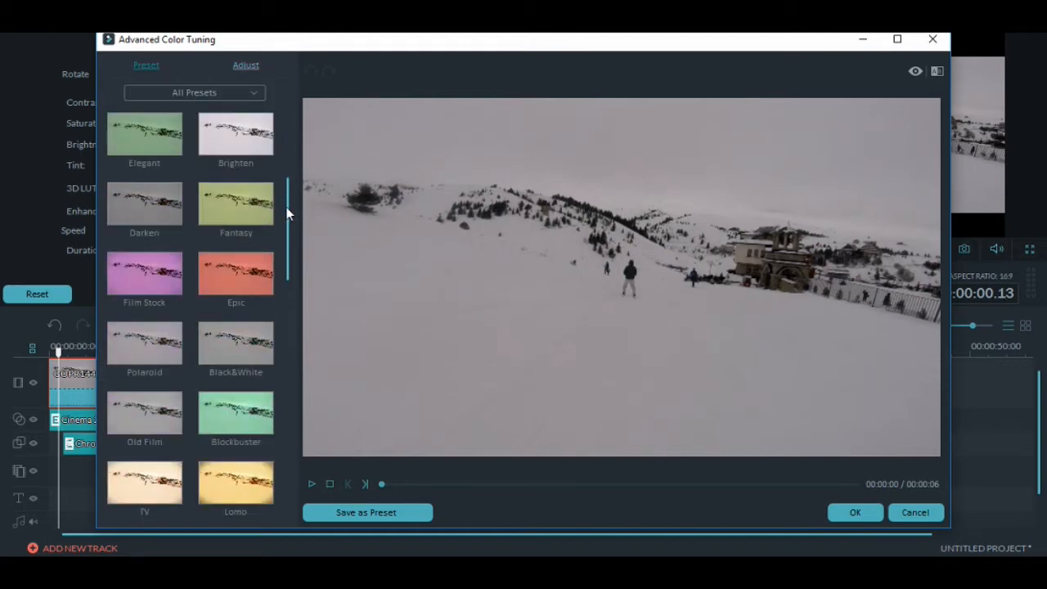
scroll(down, 3)
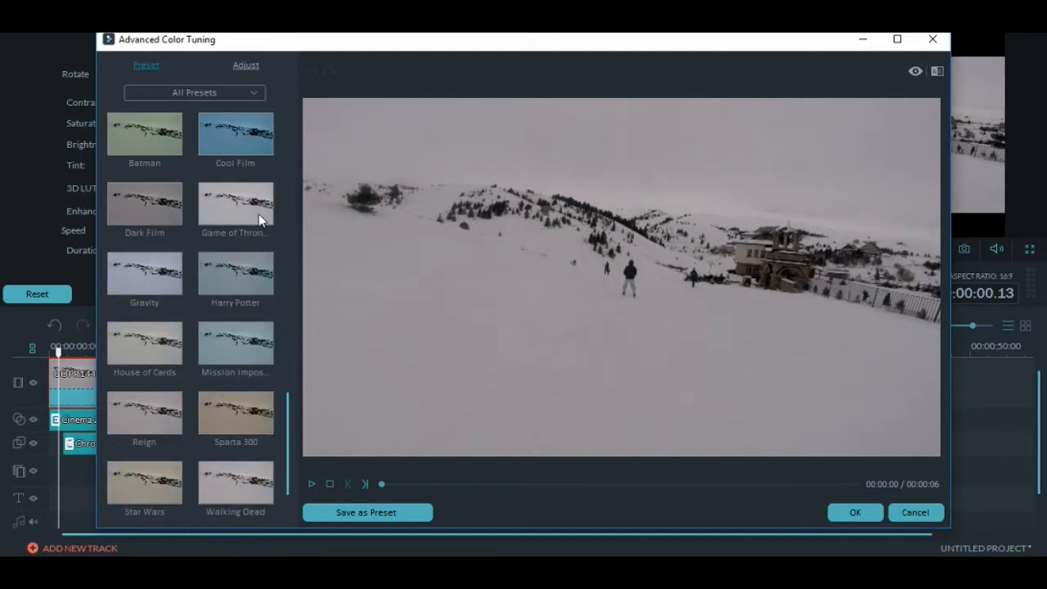
click(234, 202)
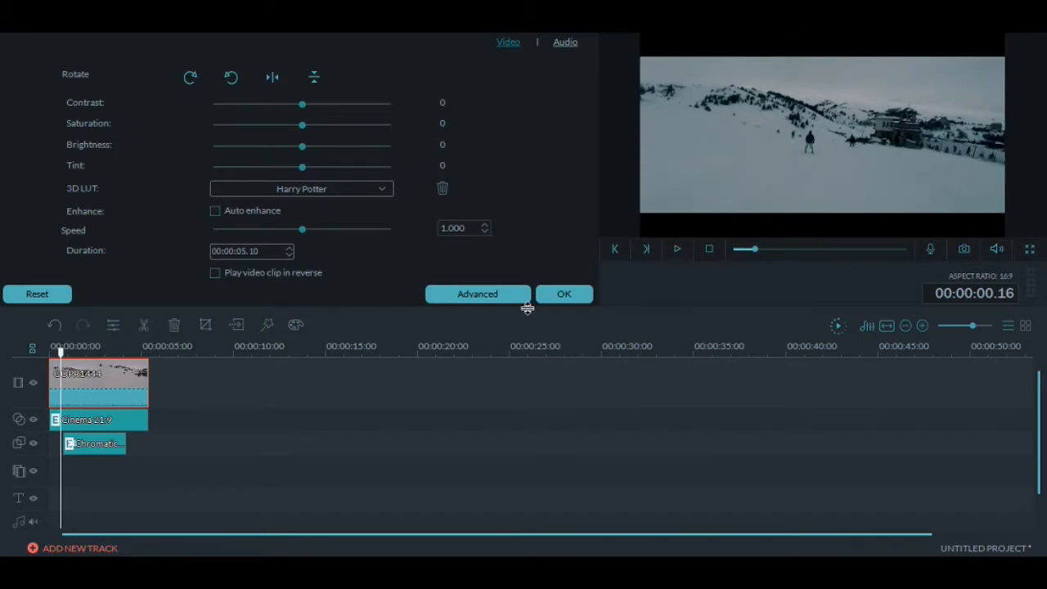
Confirm the color settings and add a 'SKI TRIP' title in Text style 2
click(158, 285)
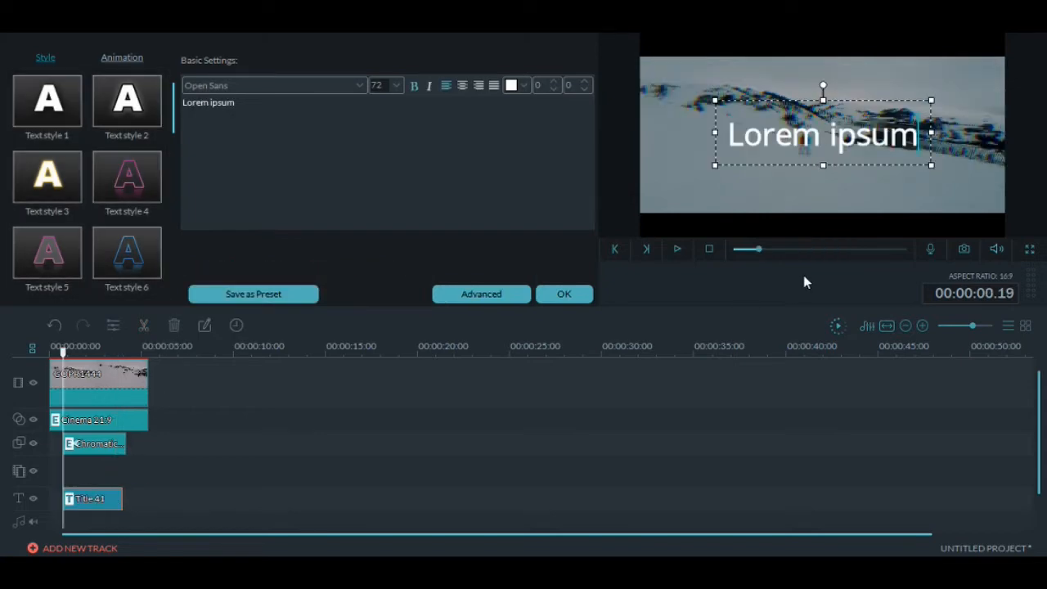
mouse_move(914, 142)
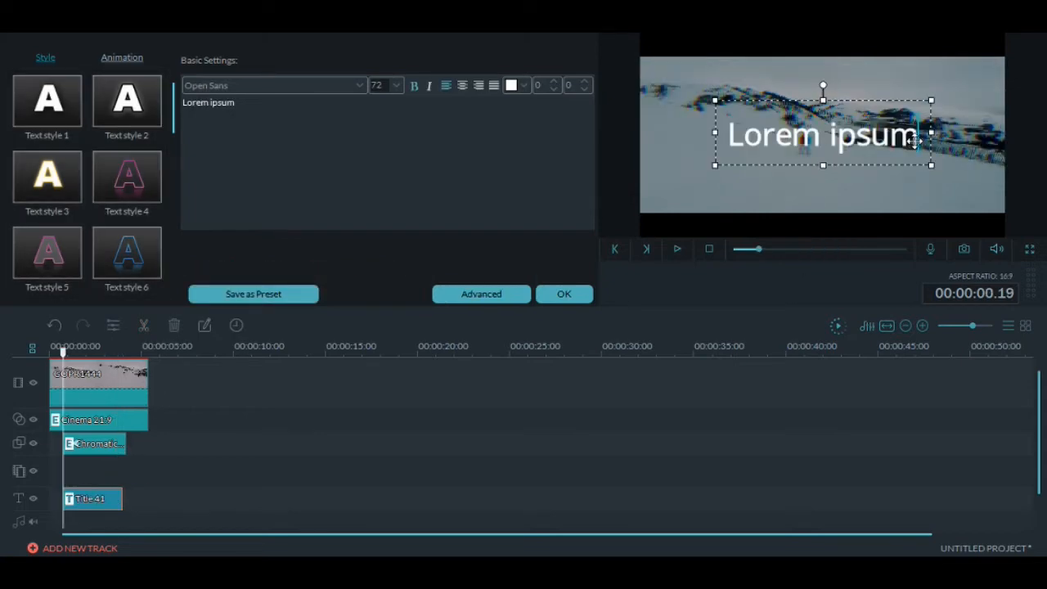
text(SKI TRIP)
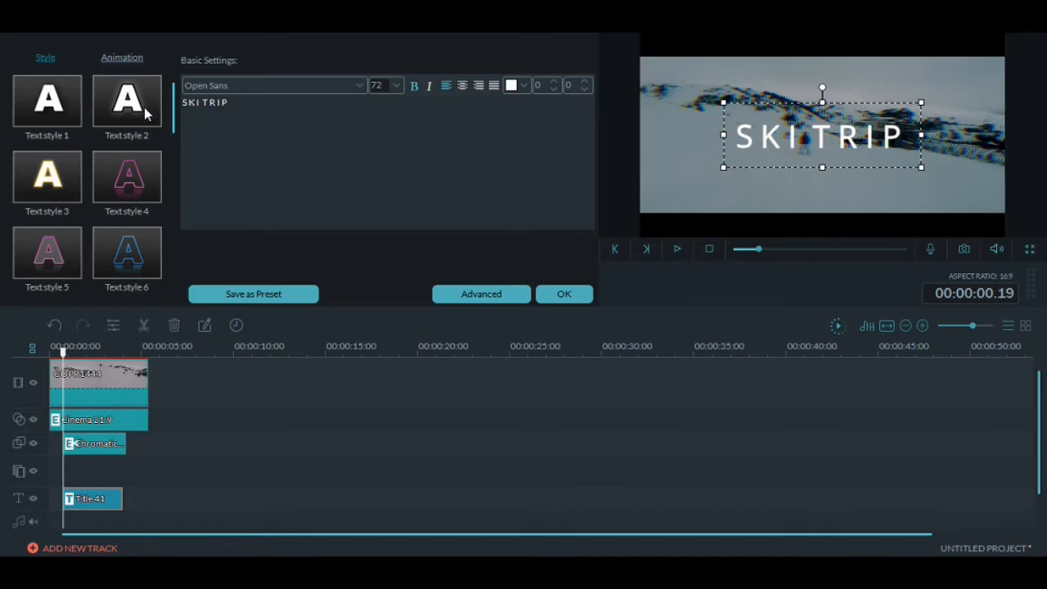
click(126, 100)
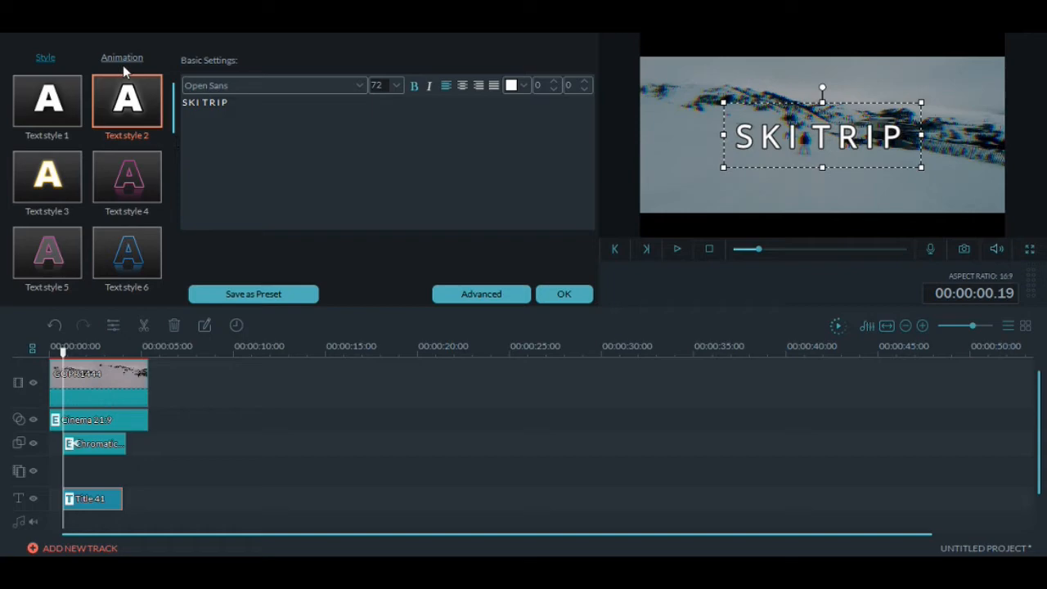
Give the title the Type Writer animation and confirm the title settings
click(122, 58)
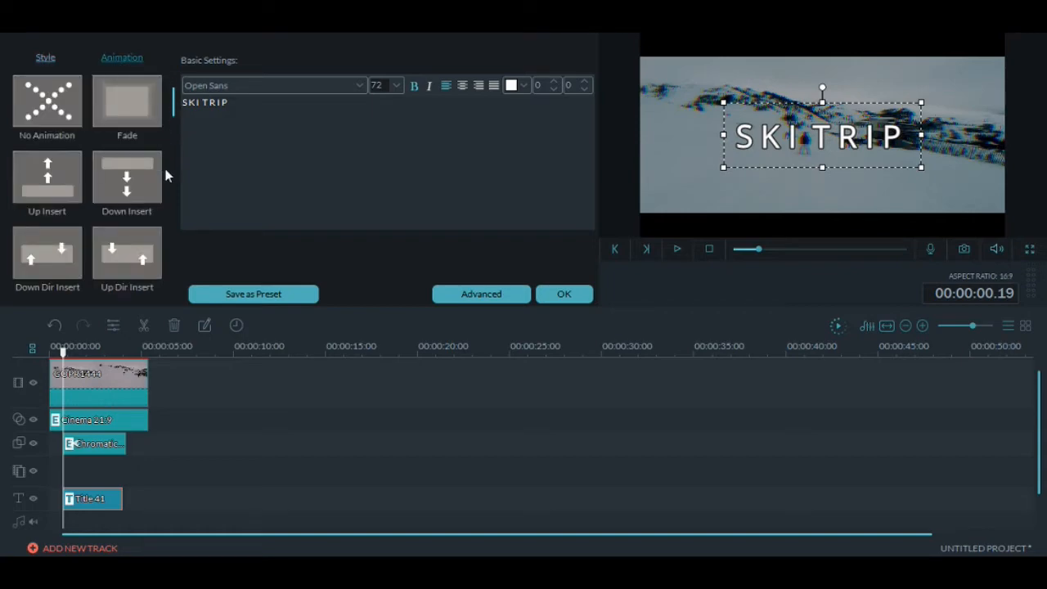
scroll(down, 3)
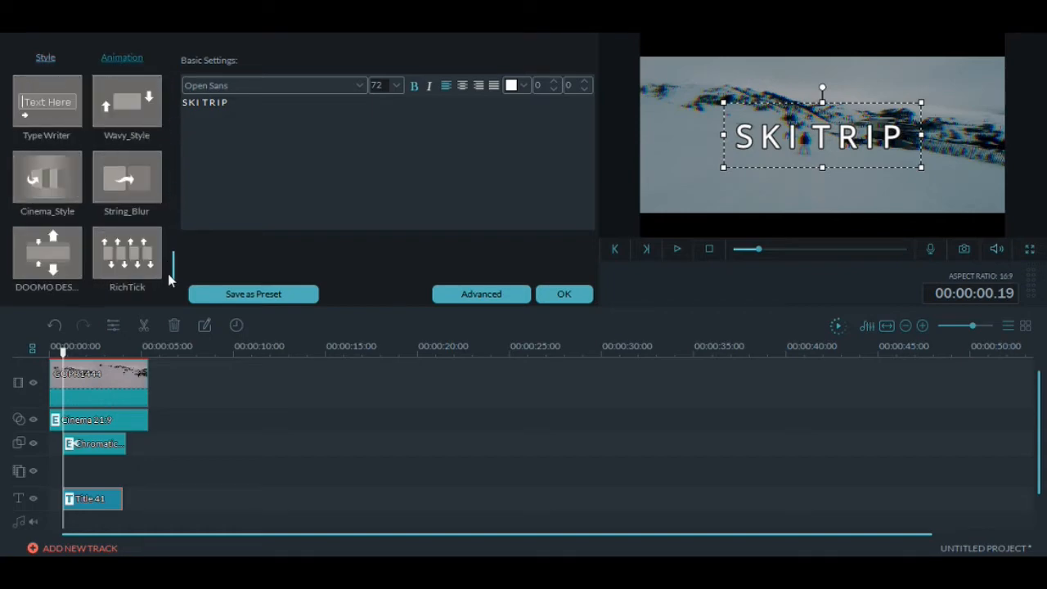
scroll(down, 3)
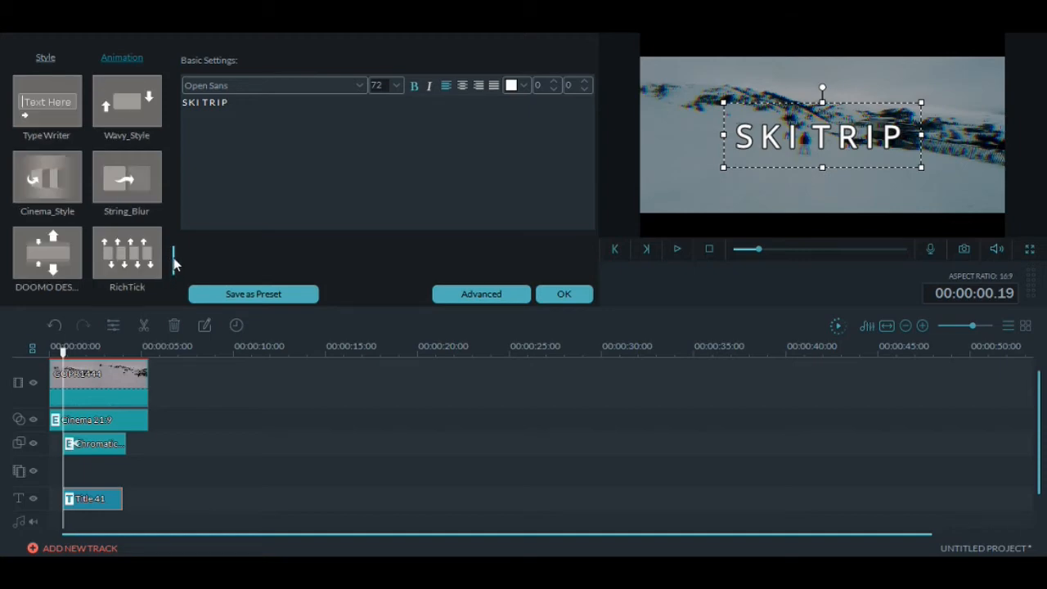
click(46, 107)
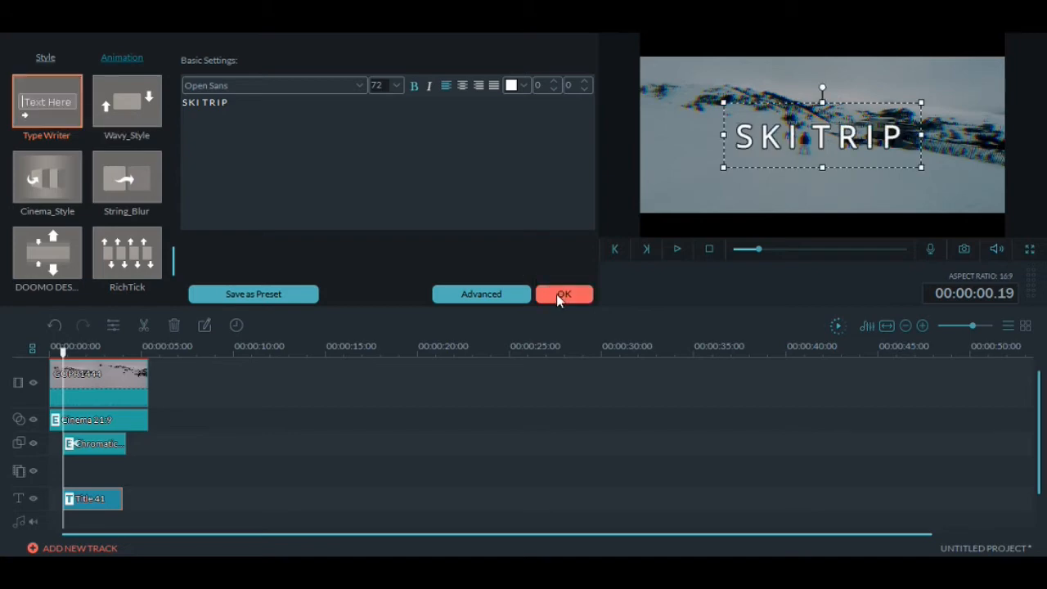
click(563, 293)
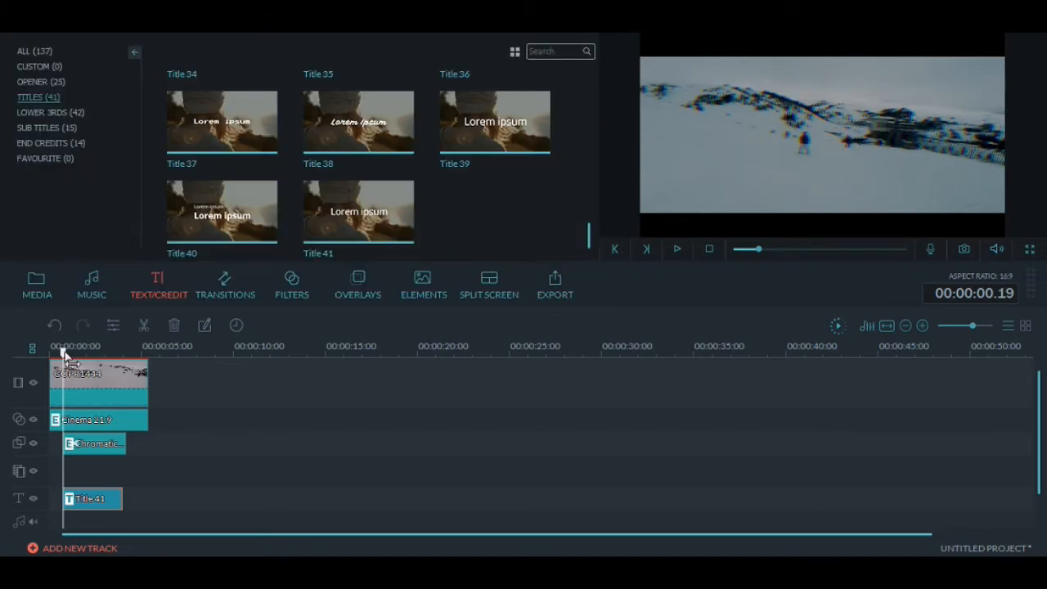